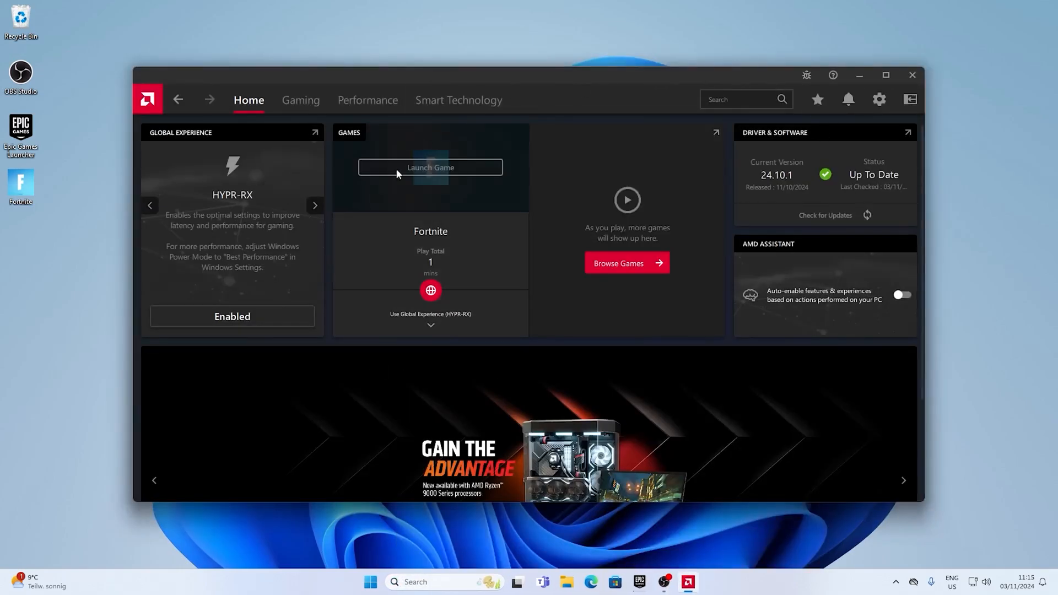
# Step: Open AMD Software settings from the Home page's gear icon
pyautogui.click(824, 214)
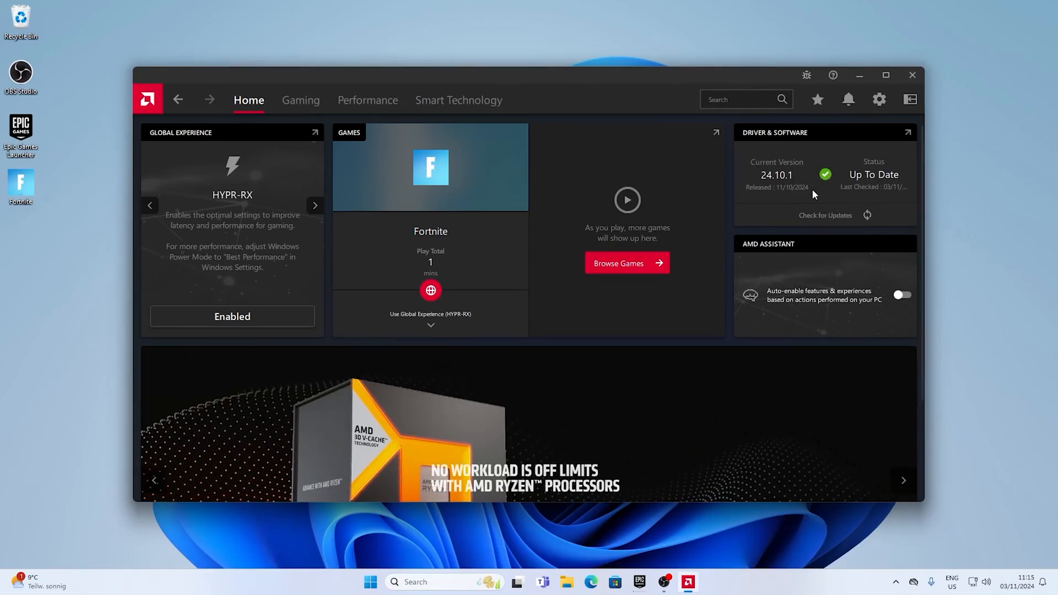
pyautogui.moveTo(880, 99)
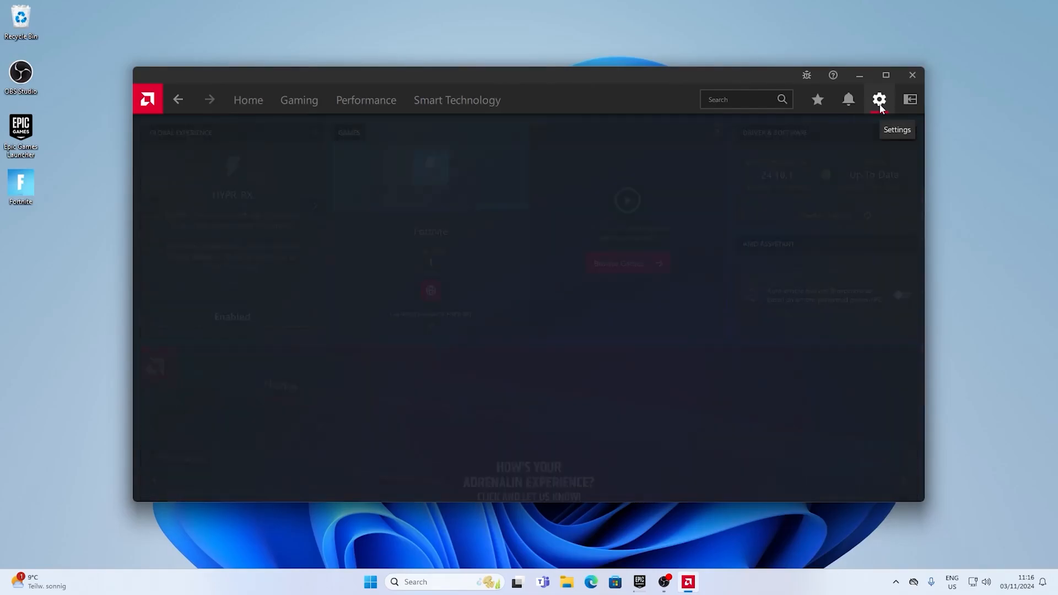
# Step: Switch to Display settings and scroll down to the empty Custom Resolutions list
pyautogui.click(880, 100)
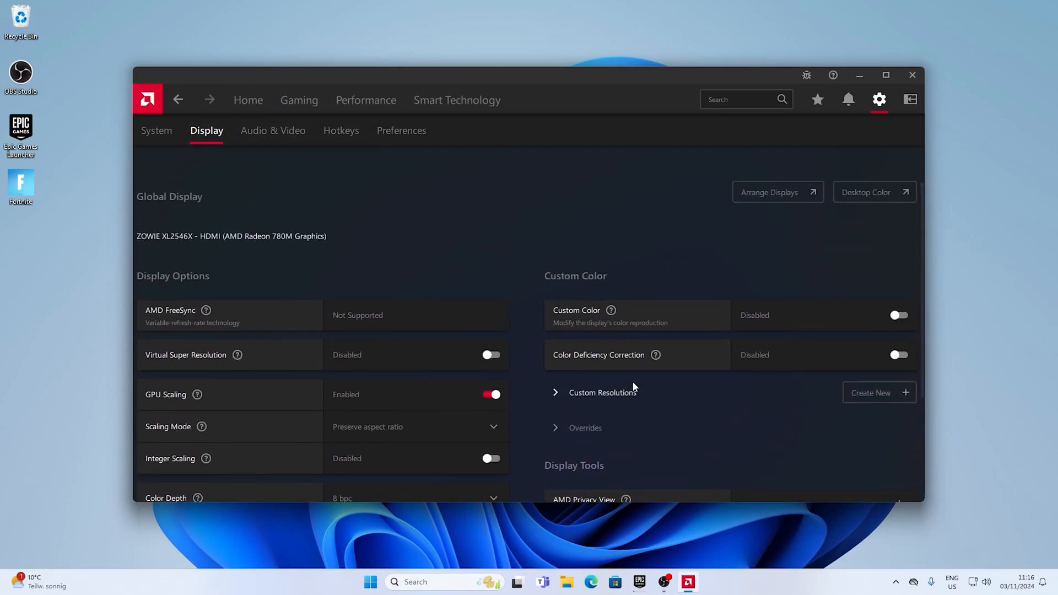
pyautogui.scroll(-3)
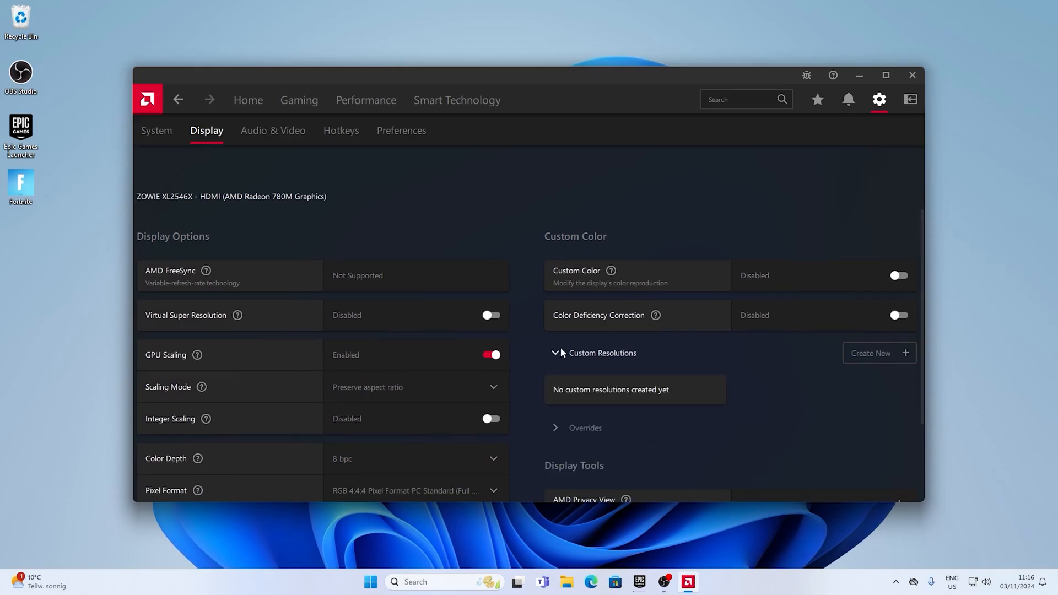
# Step: Create a 1440 x 1080 @ 240 Hz custom resolution
pyautogui.click(871, 353)
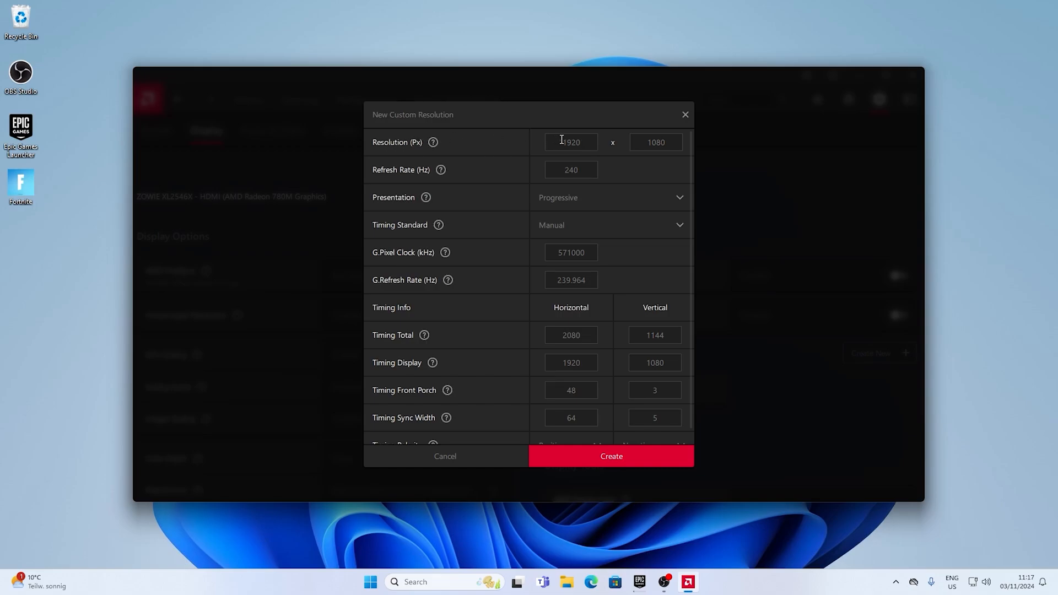
pyautogui.write('144')
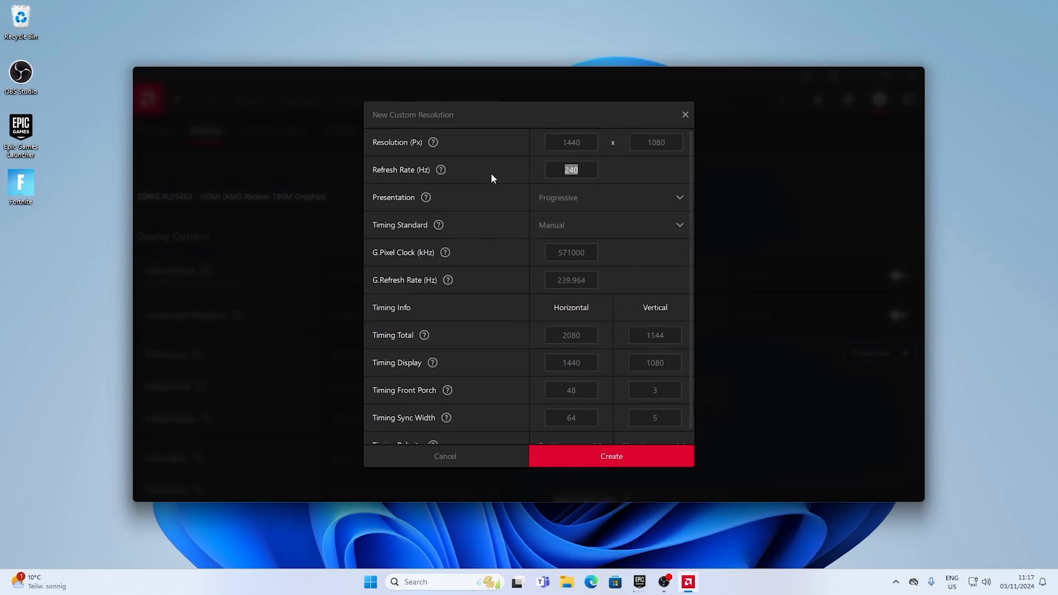
pyautogui.click(610, 456)
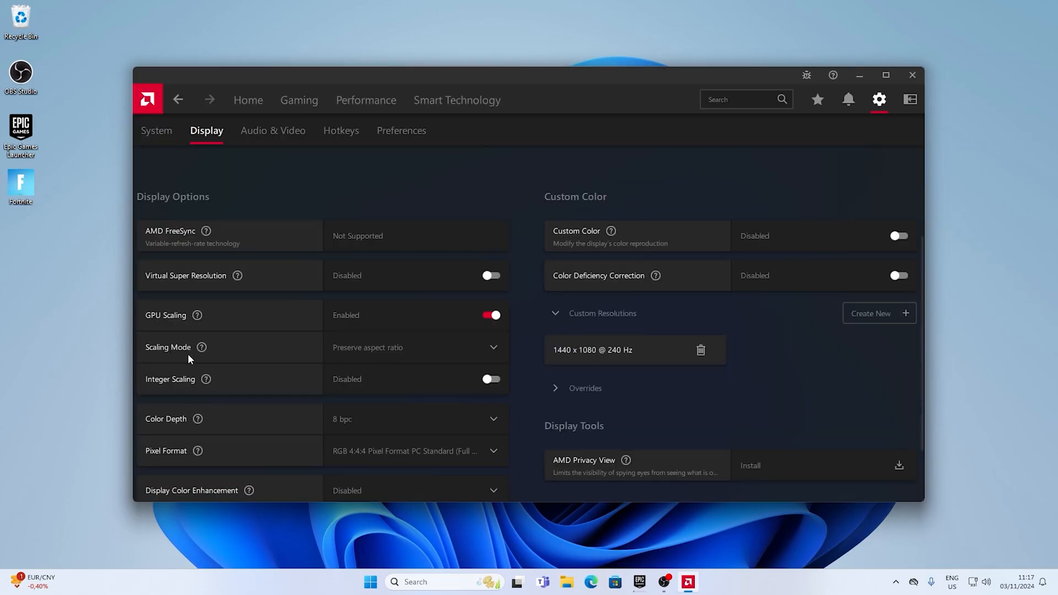
# Step: Set Scaling Mode to Full panel
pyautogui.click(415, 347)
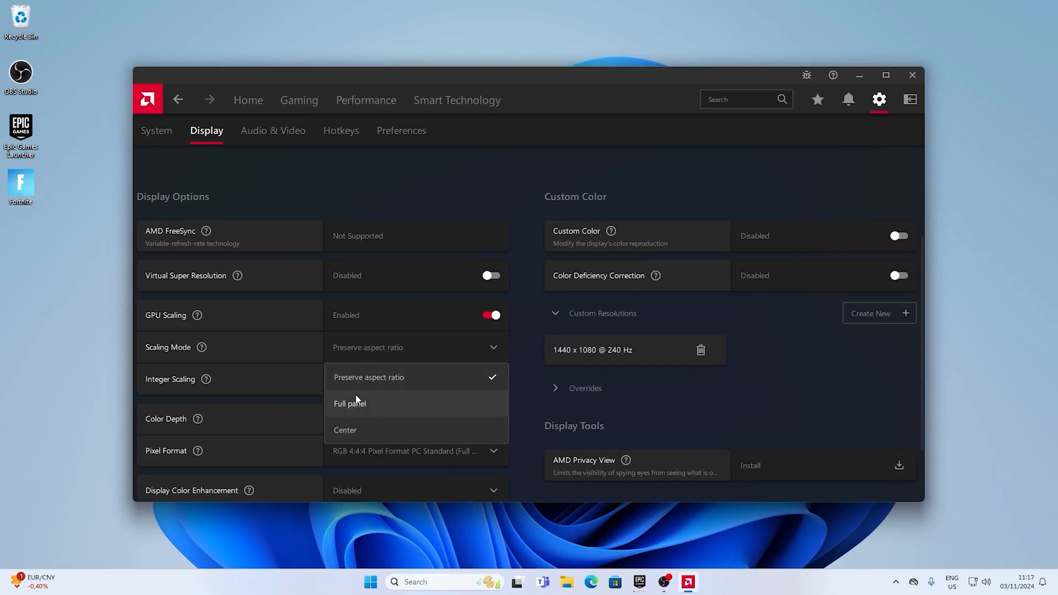
pyautogui.click(349, 403)
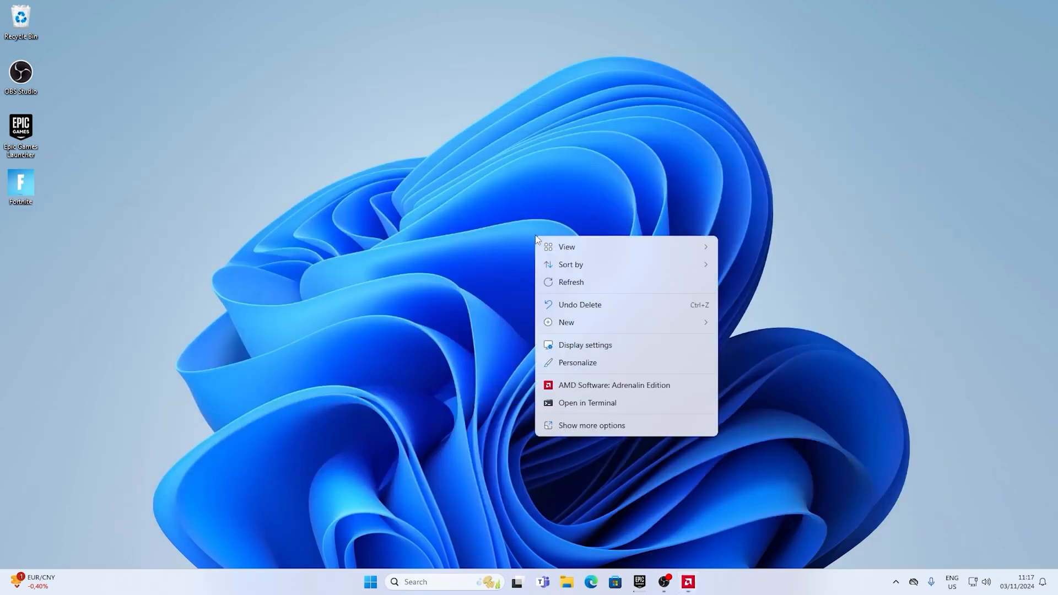
pyautogui.moveTo(584, 347)
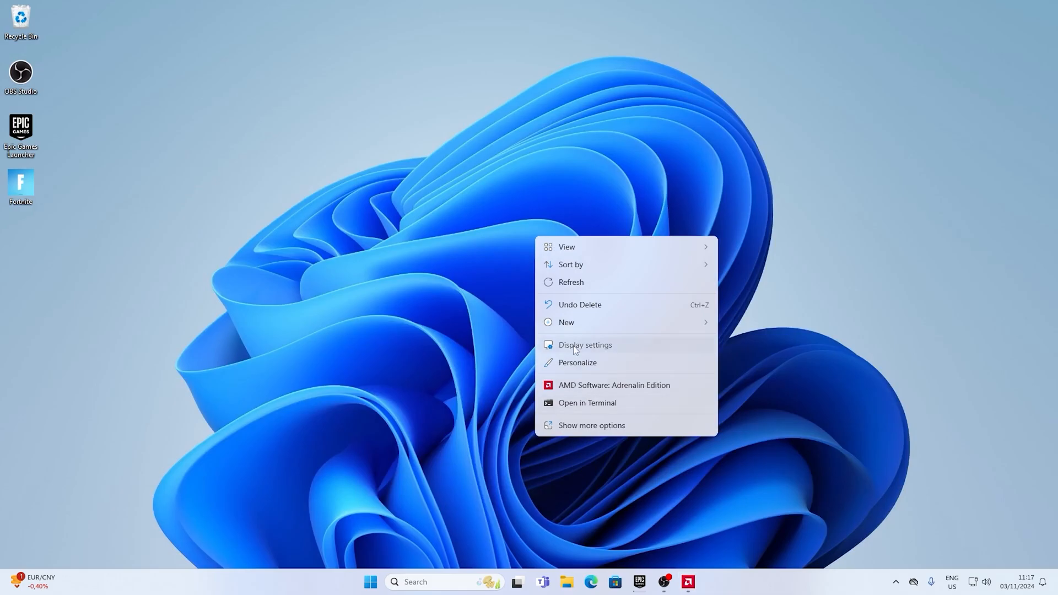
# Step: Set the Windows display resolution to 1440 × 1080 via Display settings
pyautogui.click(584, 345)
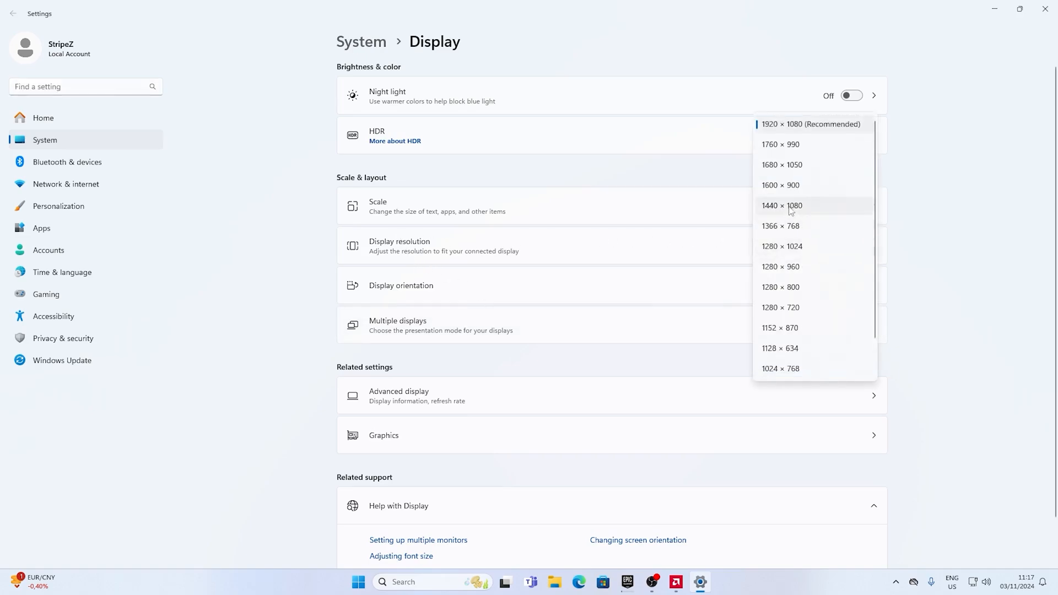
pyautogui.click(782, 205)
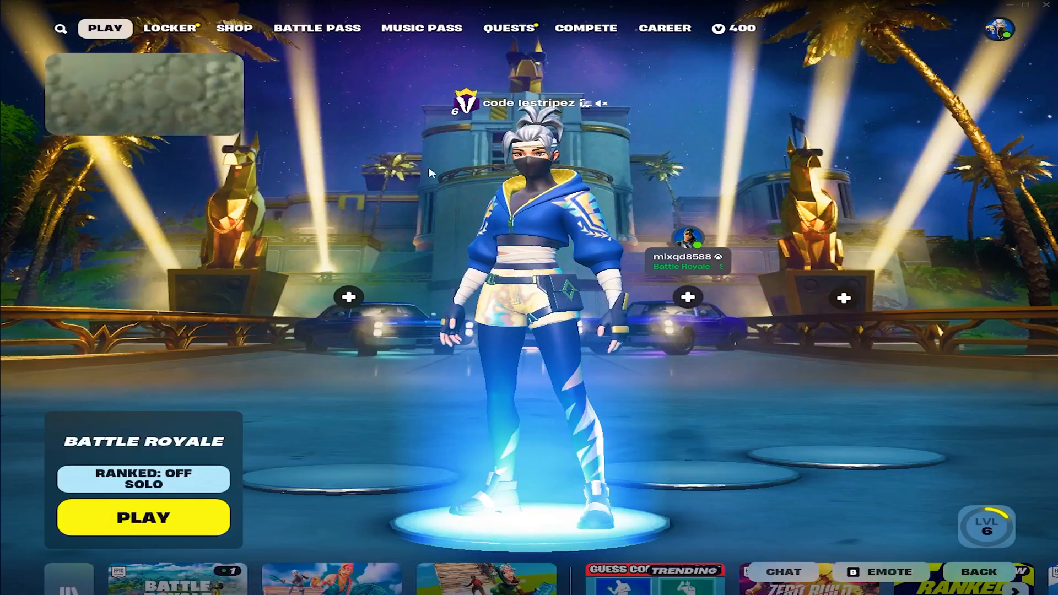
pyautogui.click(142, 517)
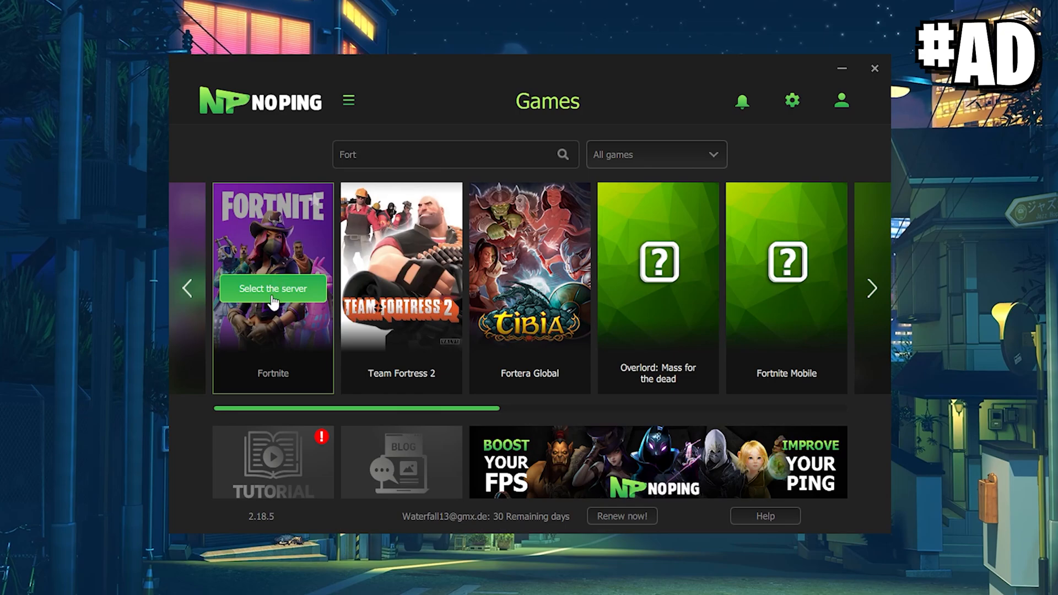
pyautogui.click(271, 288)
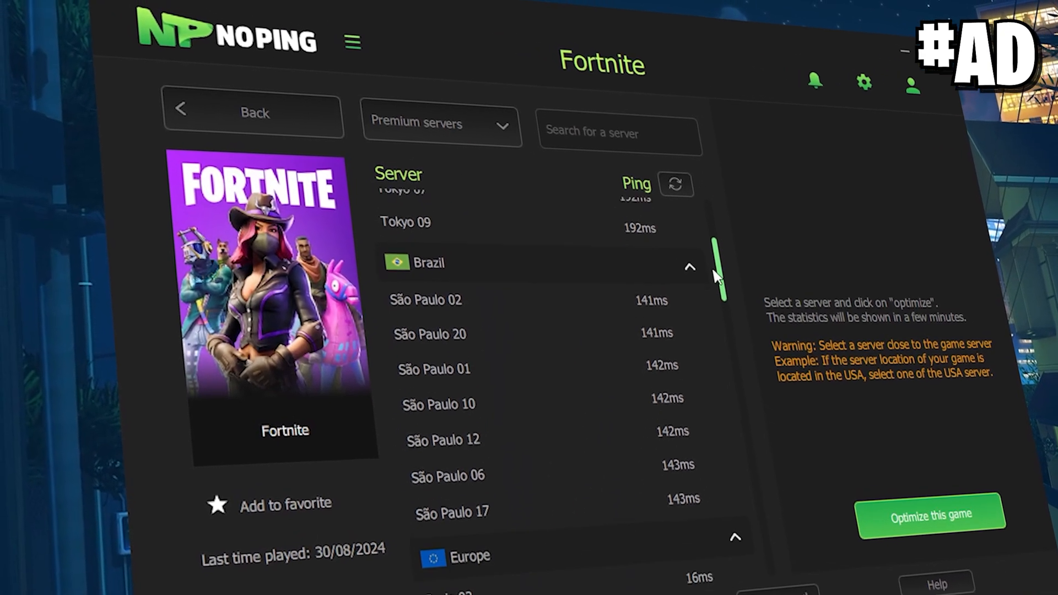
pyautogui.scroll(-3)
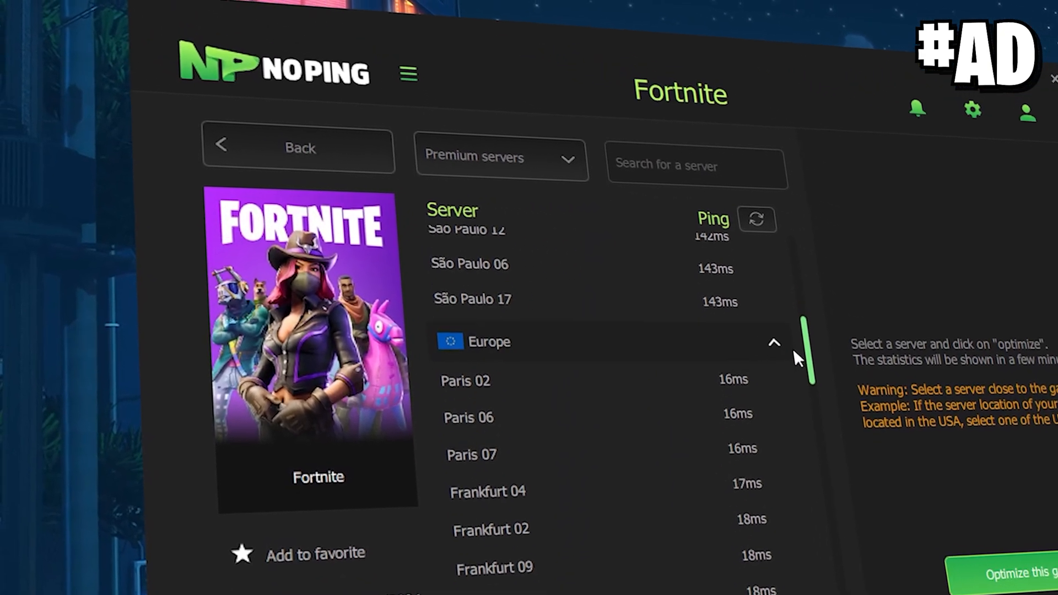